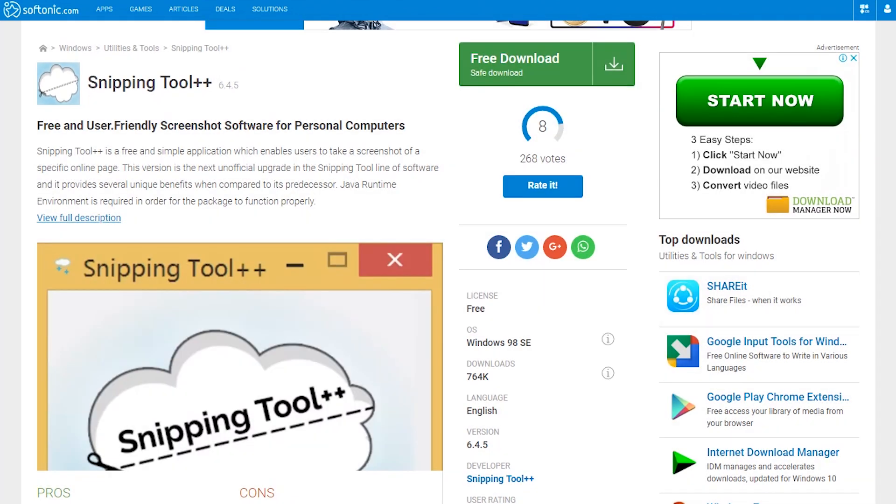
Reach the Free Download button on the Snipping Tool++ page and go to its download page.
{"action": "scroll", "scroll_direction": "down", "scroll_amount": 3}
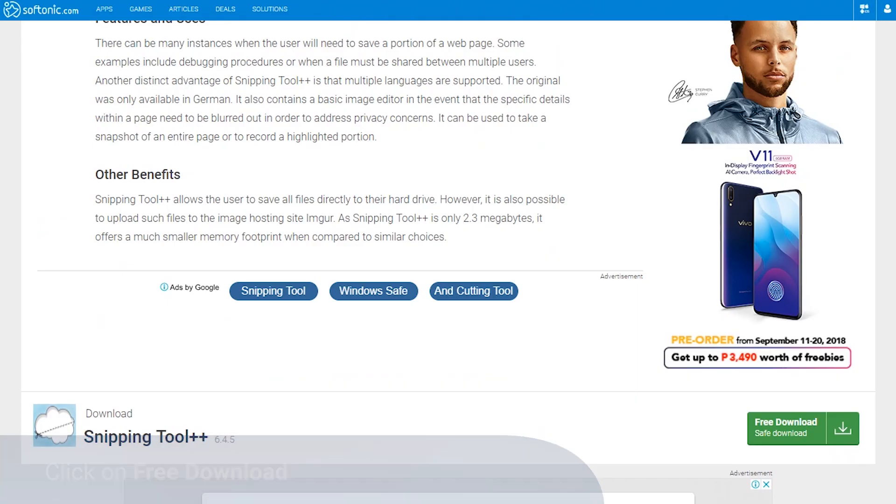
{"action": "left_click", "coordinate": [802, 428]}
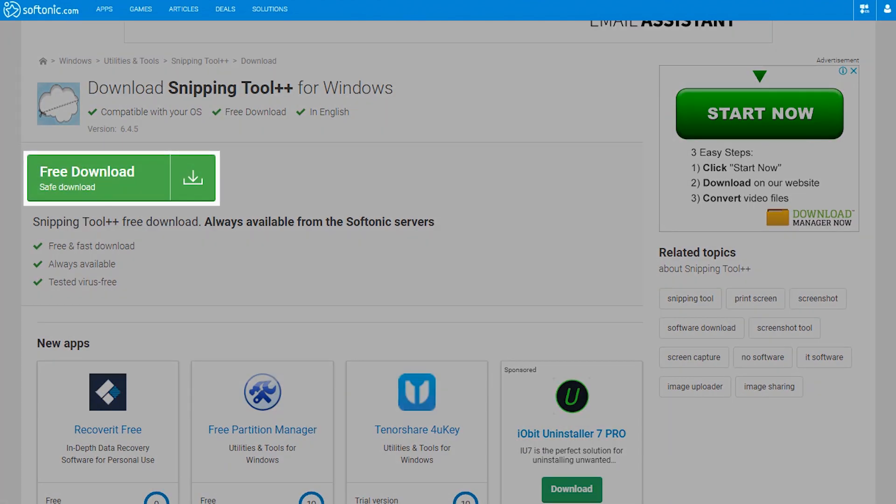
Download the Snipping Tool++ zip and open it from the browser's download bar.
{"action": "left_click", "coordinate": [120, 177]}
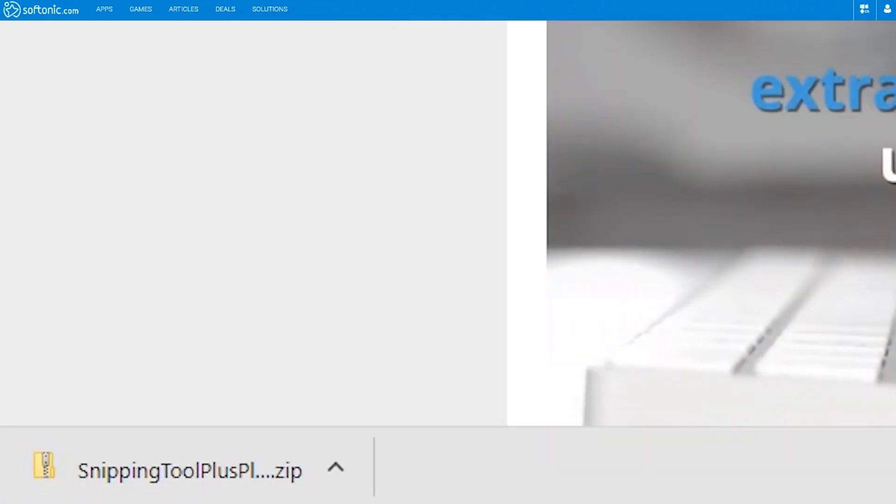
{"action": "left_click", "coordinate": [335, 468]}
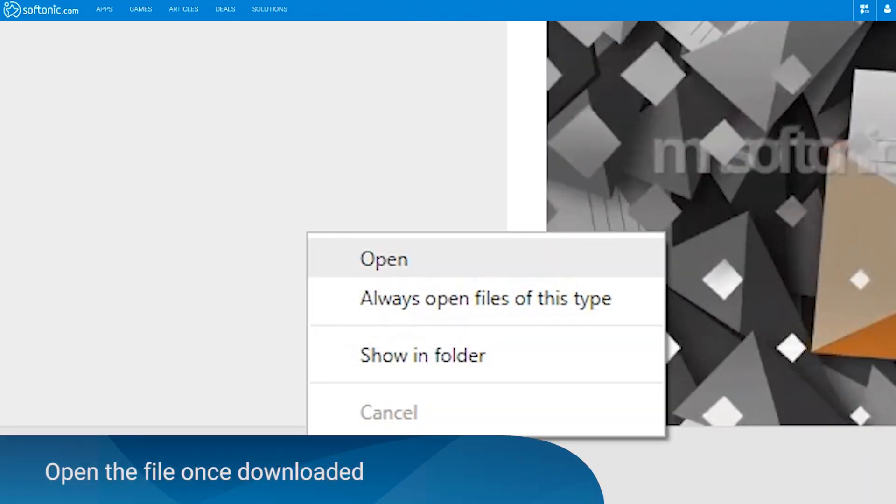
{"action": "left_click", "coordinate": [422, 355]}
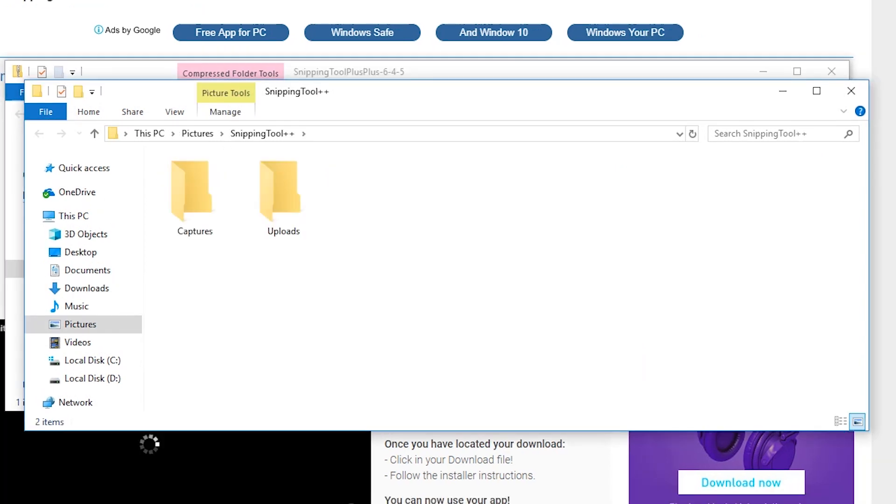
Close the SnippingTool++ Pictures folder window, leaving the app's Preferences window open.
{"action": "left_click", "coordinate": [195, 196]}
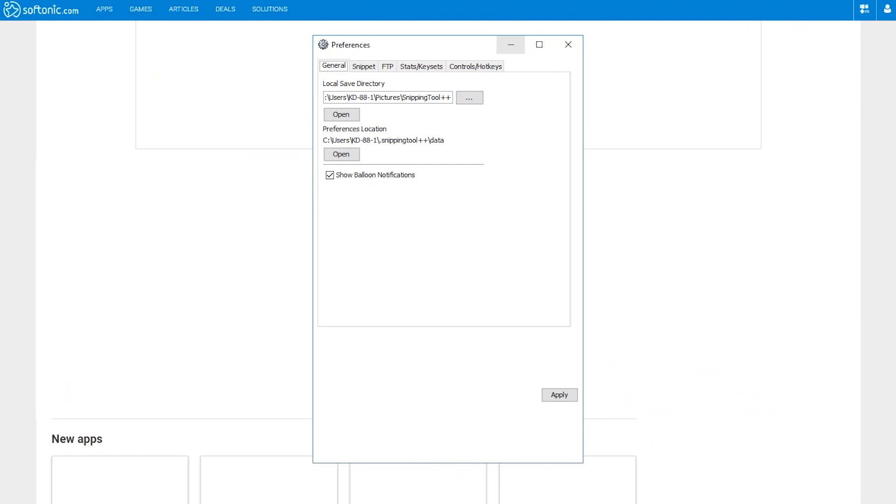
Browse the Snippet and FTP preference tabs, ending on the Controls/Hotkeys list.
{"action": "left_click", "coordinate": [363, 66]}
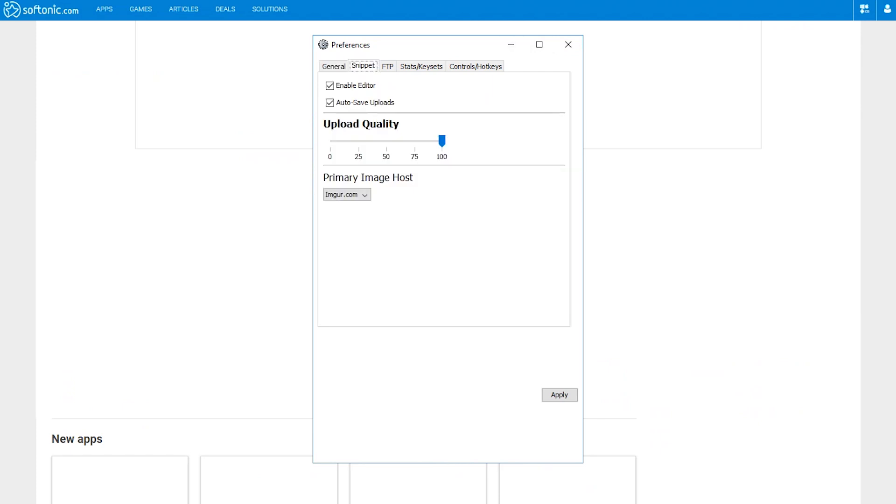
{"action": "left_click", "coordinate": [387, 66]}
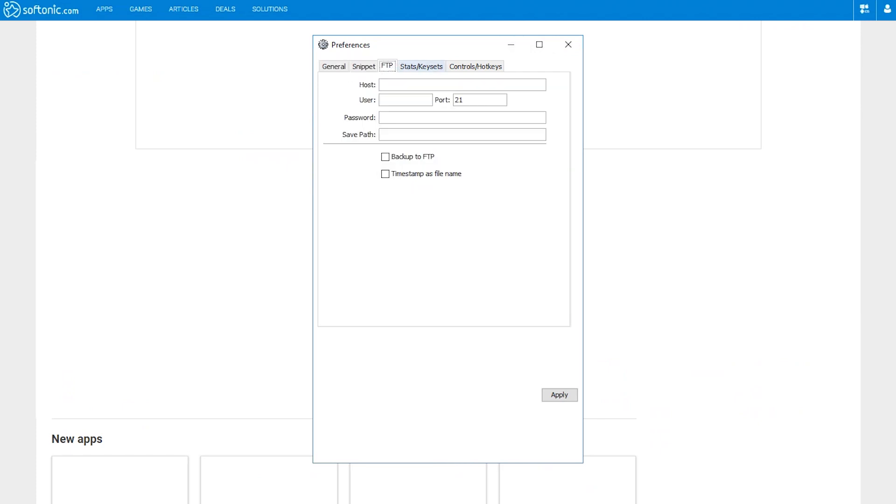
{"action": "left_click", "coordinate": [475, 65]}
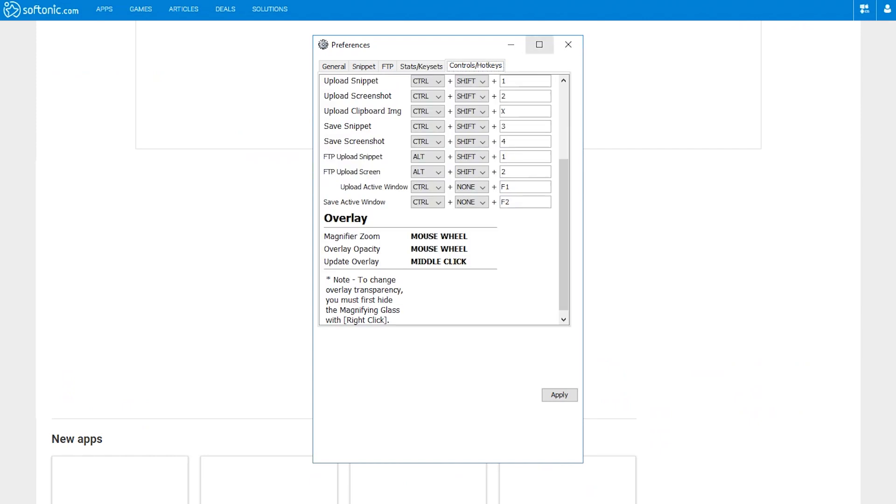